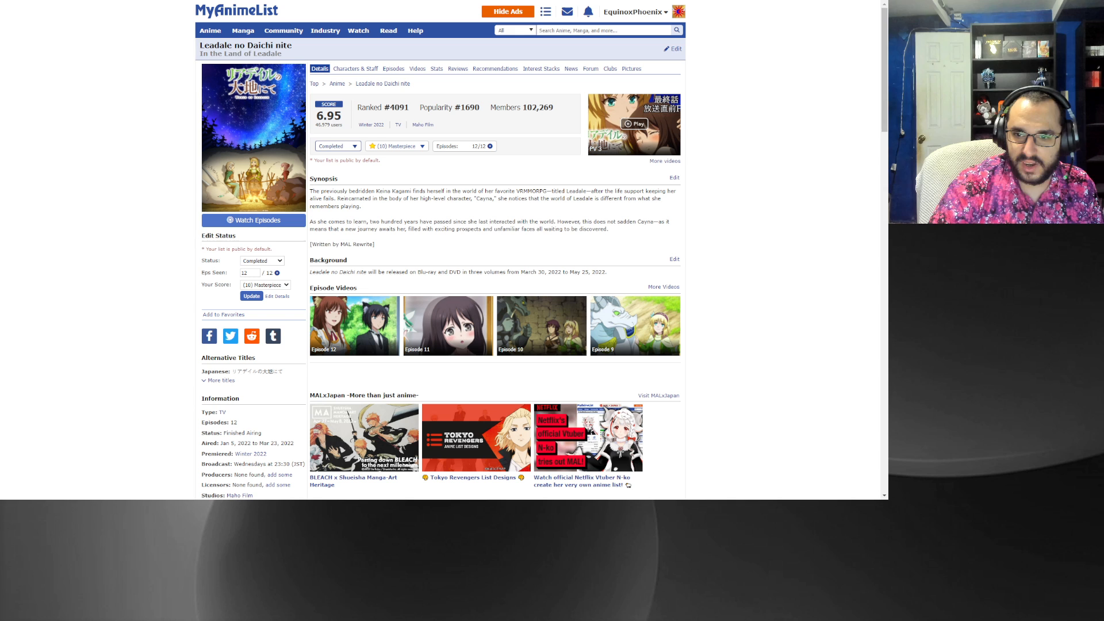
{"action": "mouse_move", "coordinate": [772, 255]}
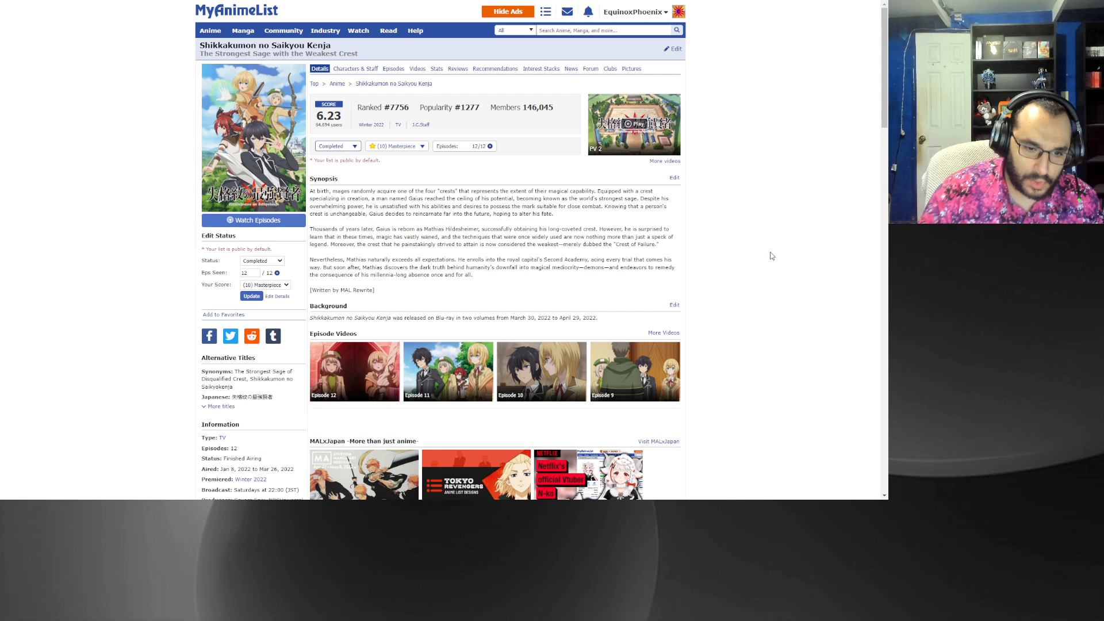
{"action": "scroll", "scroll_direction": "down", "scroll_amount": 3}
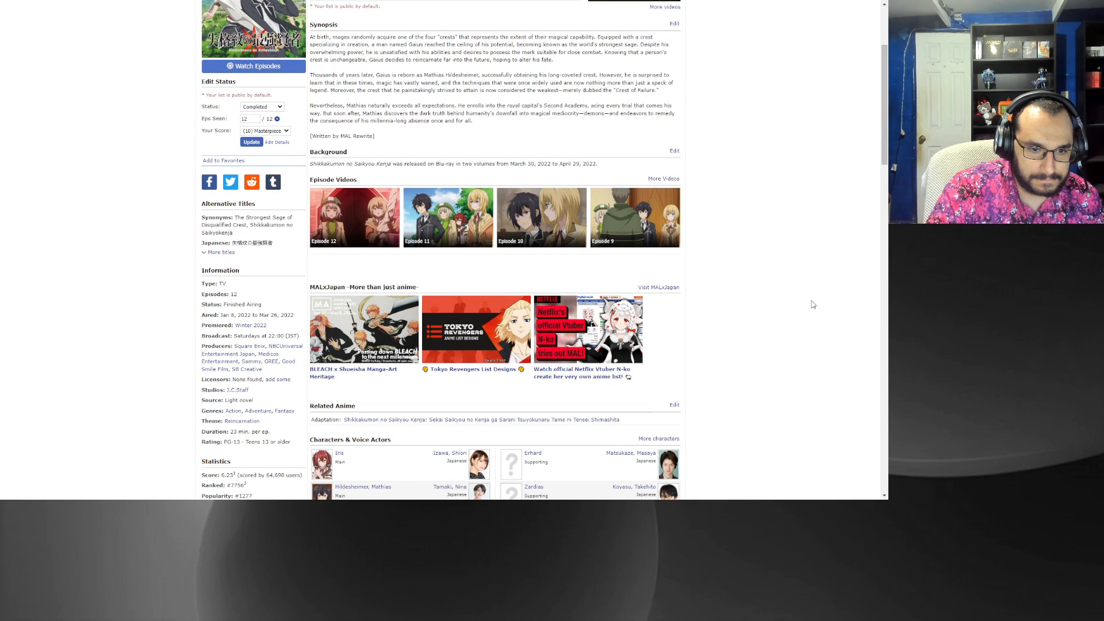
{"action": "scroll", "scroll_direction": "up", "scroll_amount": 3}
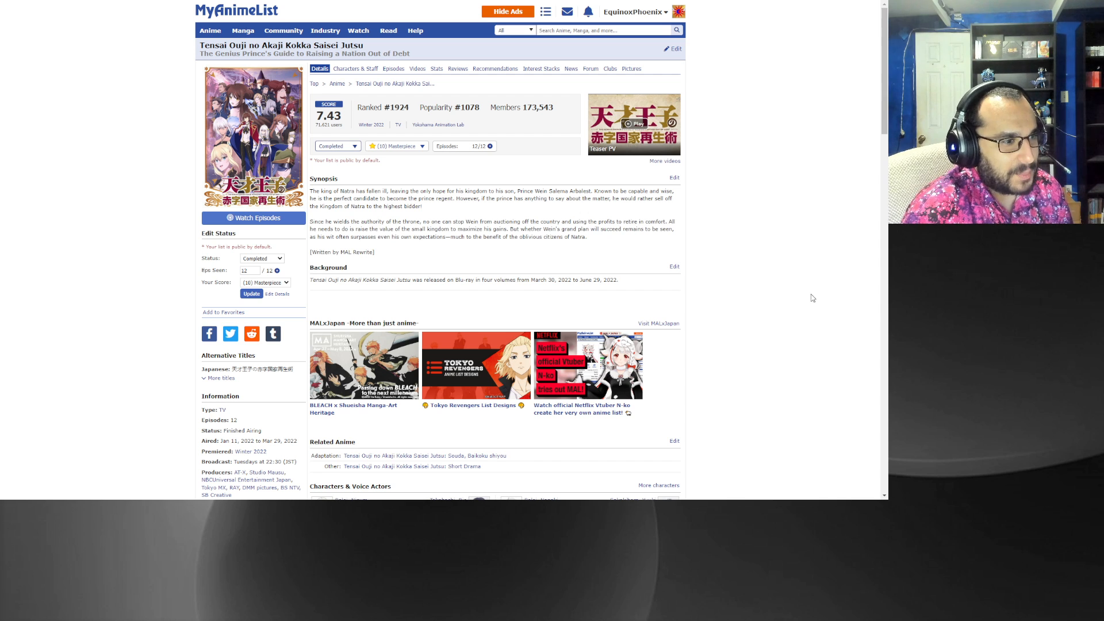
{"action": "scroll", "scroll_direction": "down", "scroll_amount": 3}
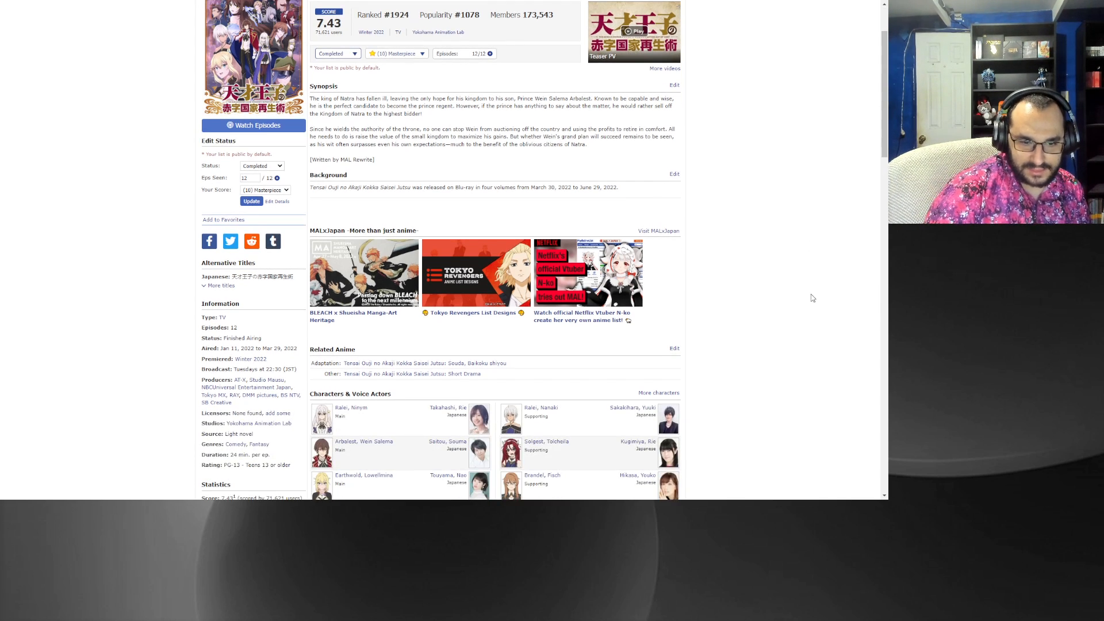
{"action": "scroll", "scroll_direction": "up", "scroll_amount": 3}
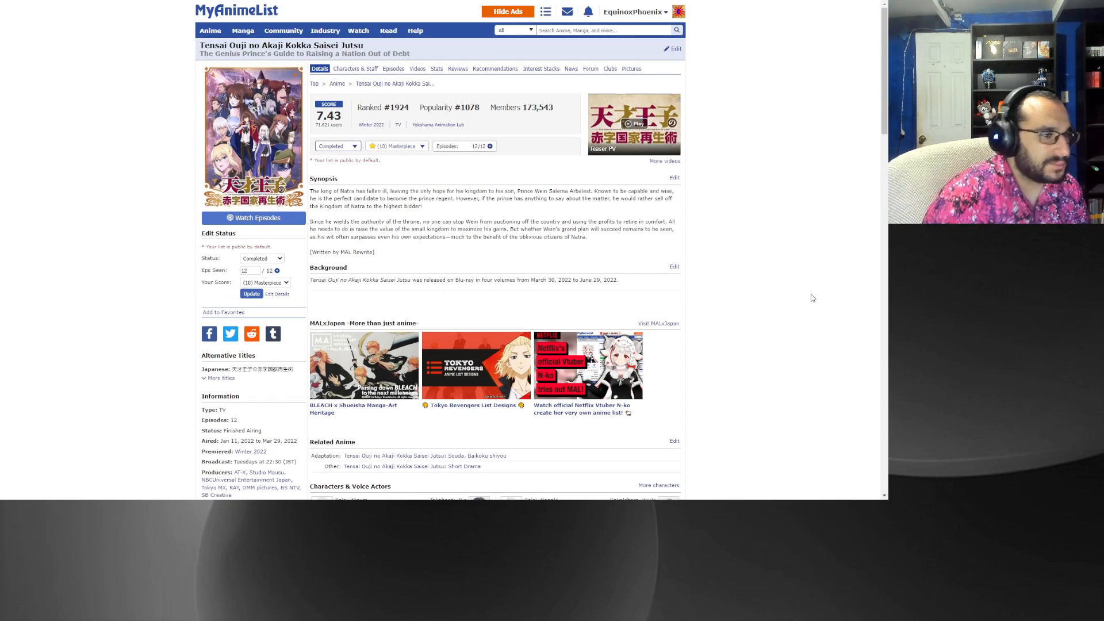